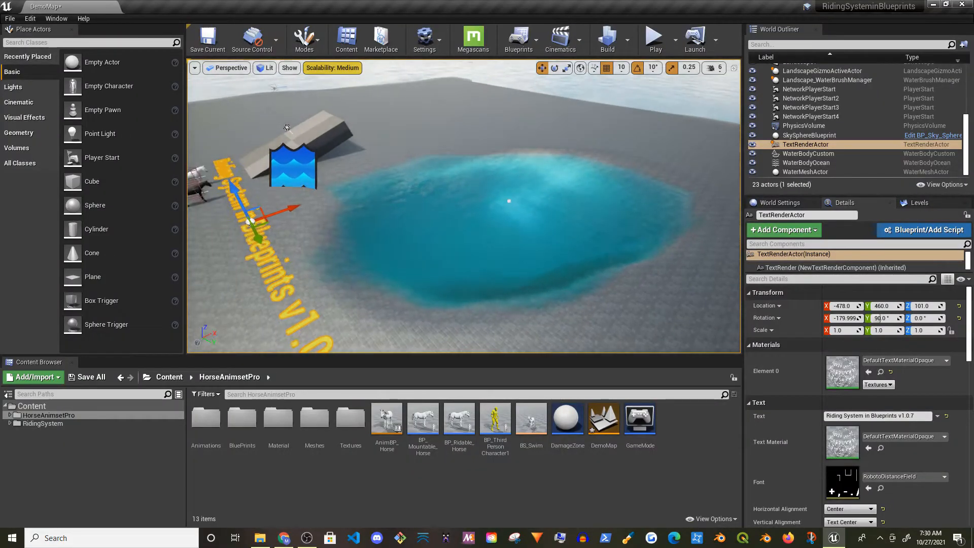
- Filter the project plugins by 'water' to confirm the Water plugin is enabled
{"action": "left_click", "coordinate": [29, 18]}
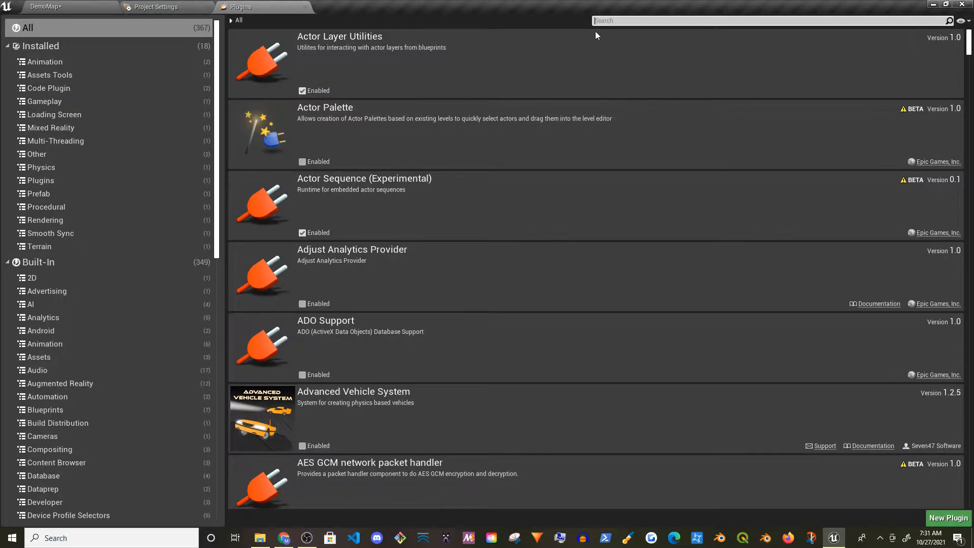
{"action": "type", "text": "water"}
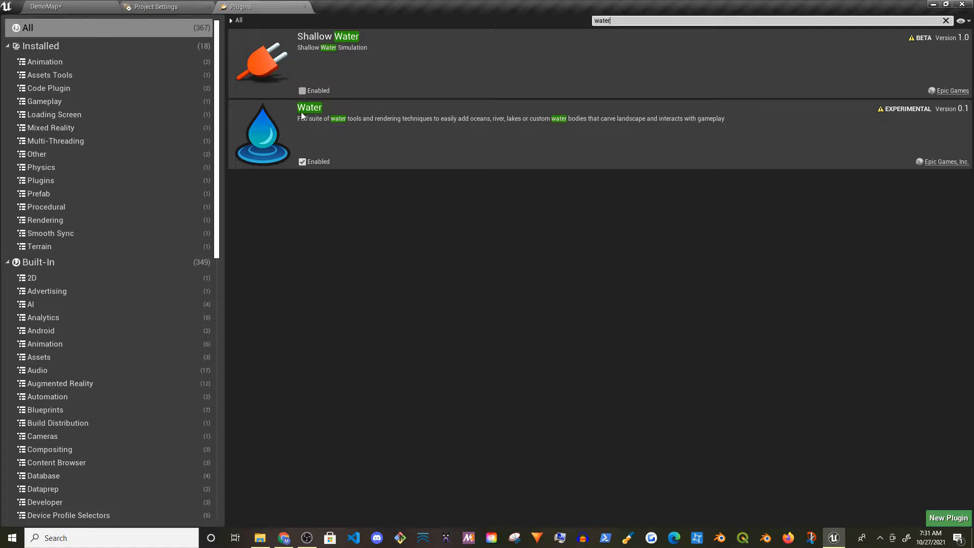
{"action": "mouse_move", "coordinate": [326, 164]}
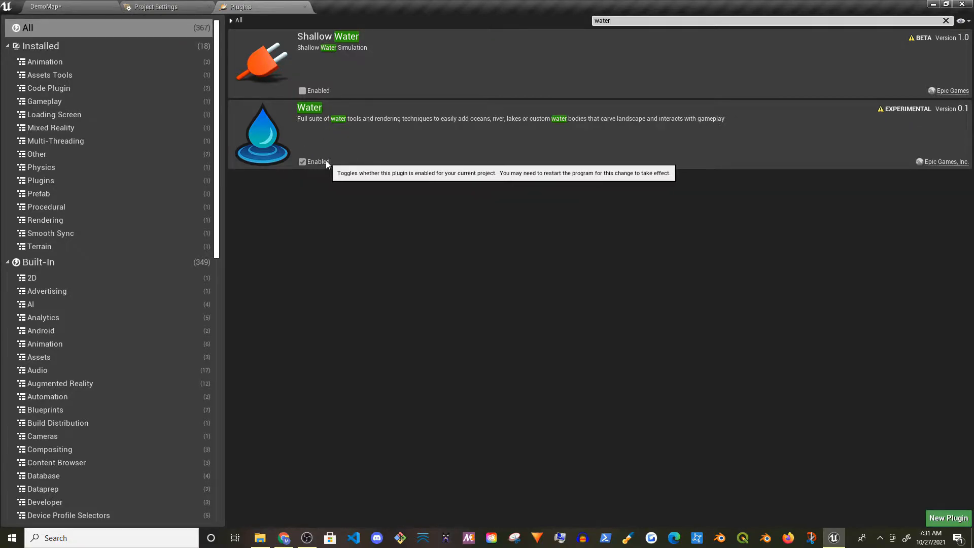
{"action": "mouse_move", "coordinate": [919, 115]}
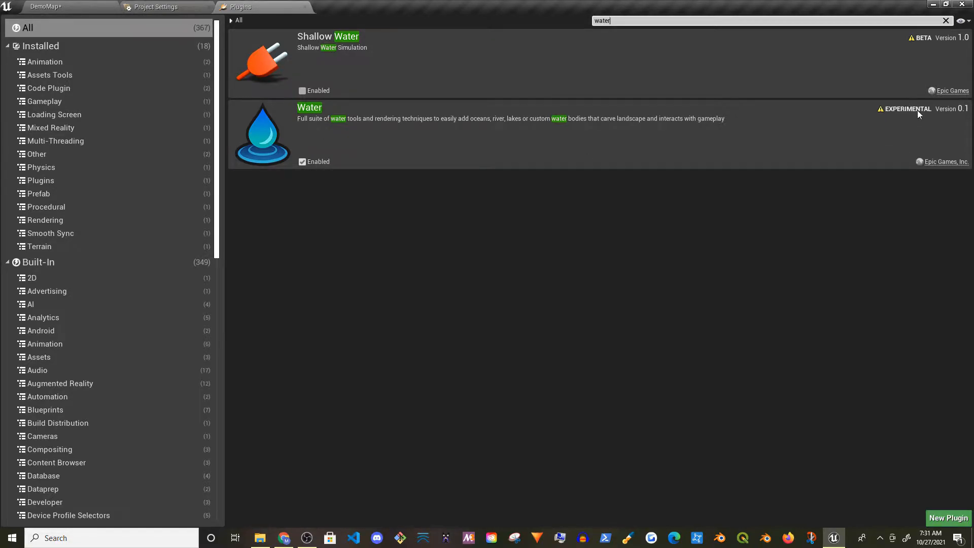
{"action": "mouse_move", "coordinate": [303, 161]}
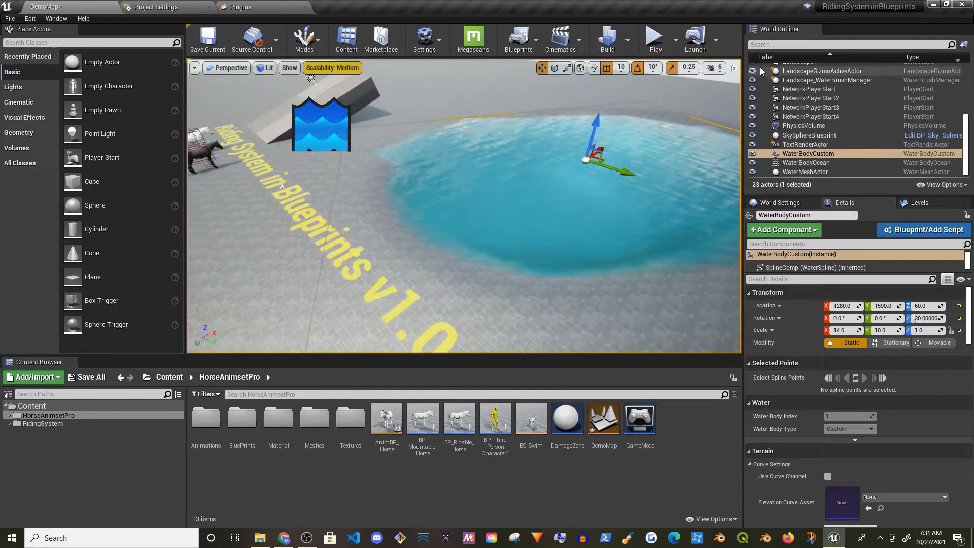
- Search the World Outliner for 'physic' and select the PhysicsVolume actor
{"action": "type", "text": "py"}
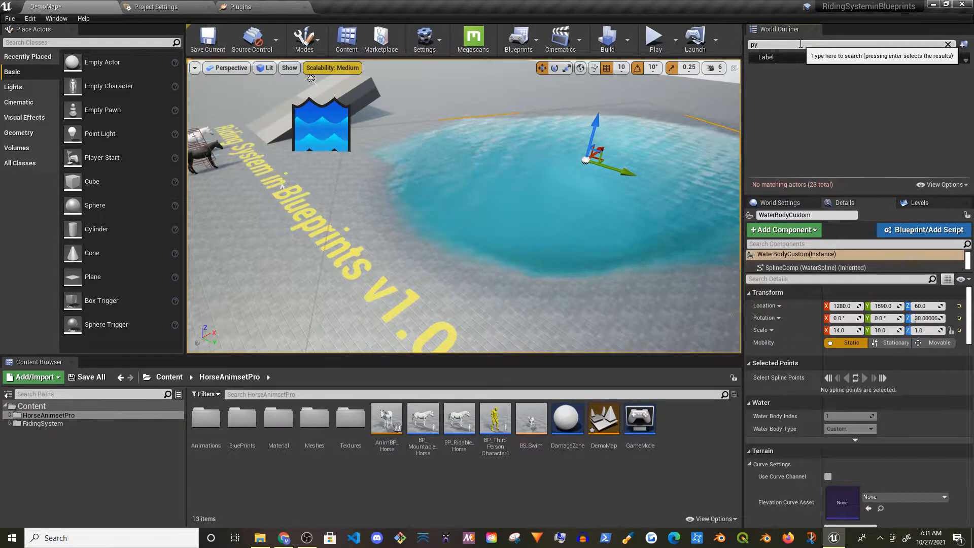
{"action": "type", "text": "hysic"}
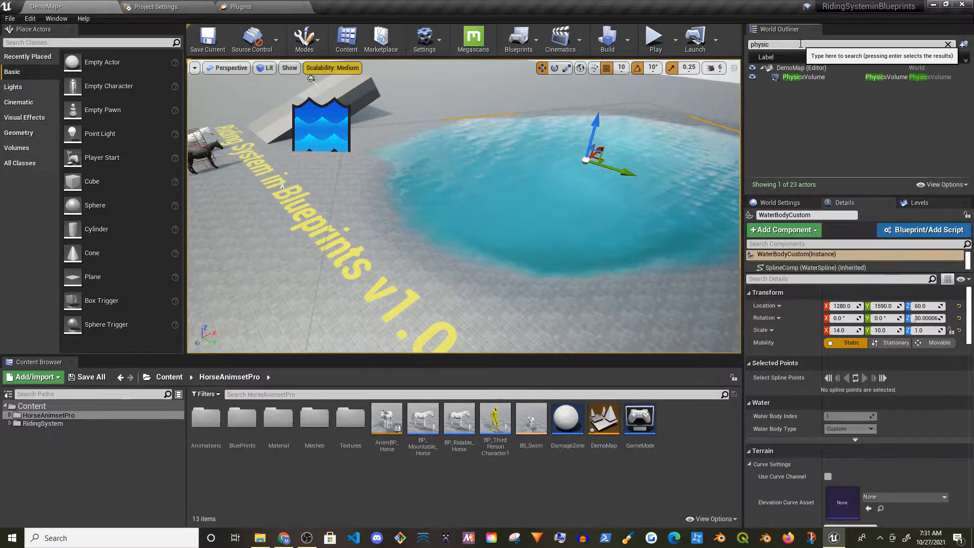
{"action": "left_click", "coordinate": [803, 77]}
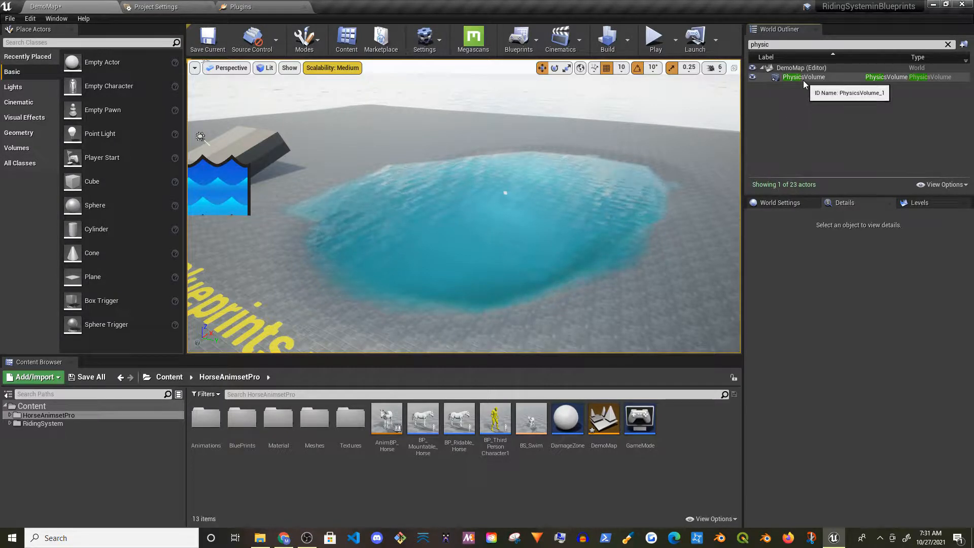
{"action": "left_click", "coordinate": [803, 76]}
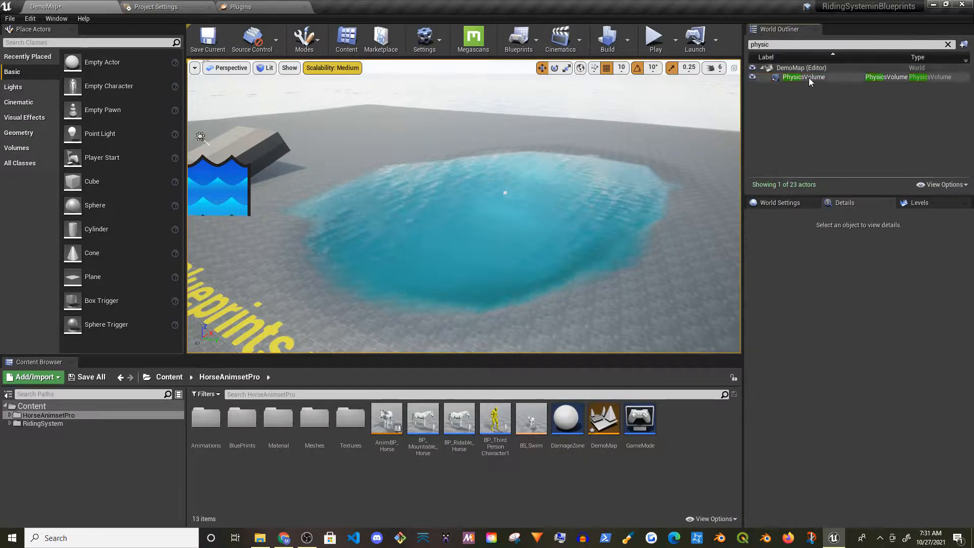
{"action": "left_click", "coordinate": [804, 77]}
{"action": "type", "text": "physic"}
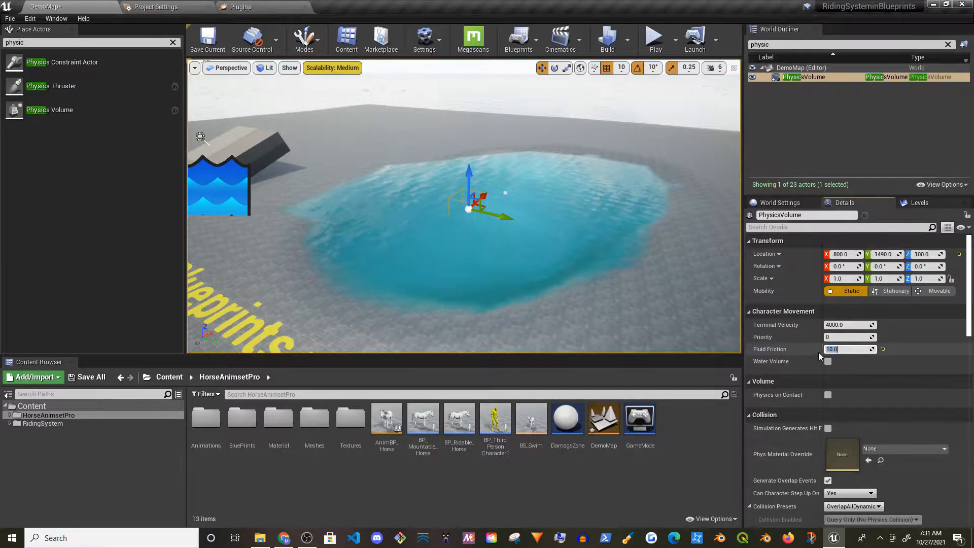
- Tick Water Volume on the Physics Volume and resize its brush to 3500 × 2300 × 500
{"action": "left_click", "coordinate": [829, 361]}
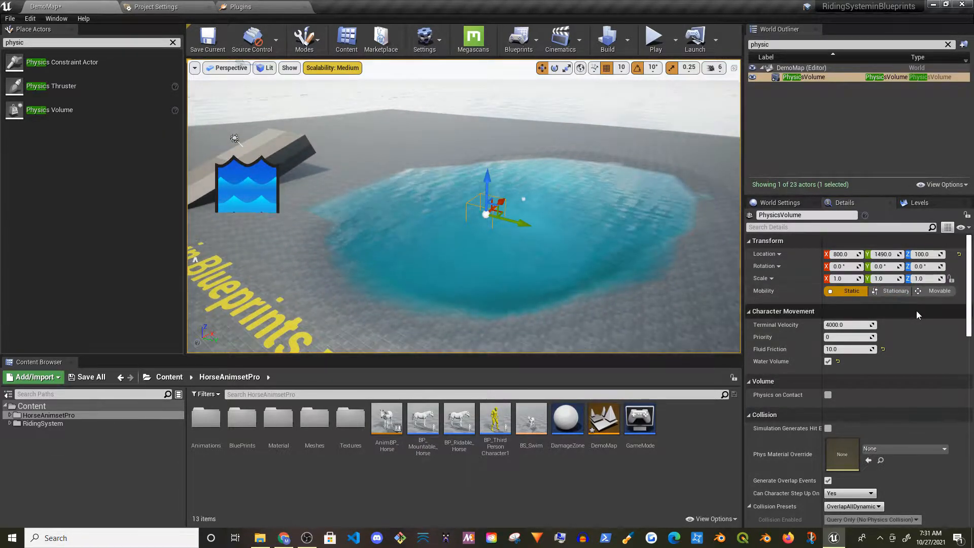
{"action": "scroll", "scroll_direction": "down", "scroll_amount": 3}
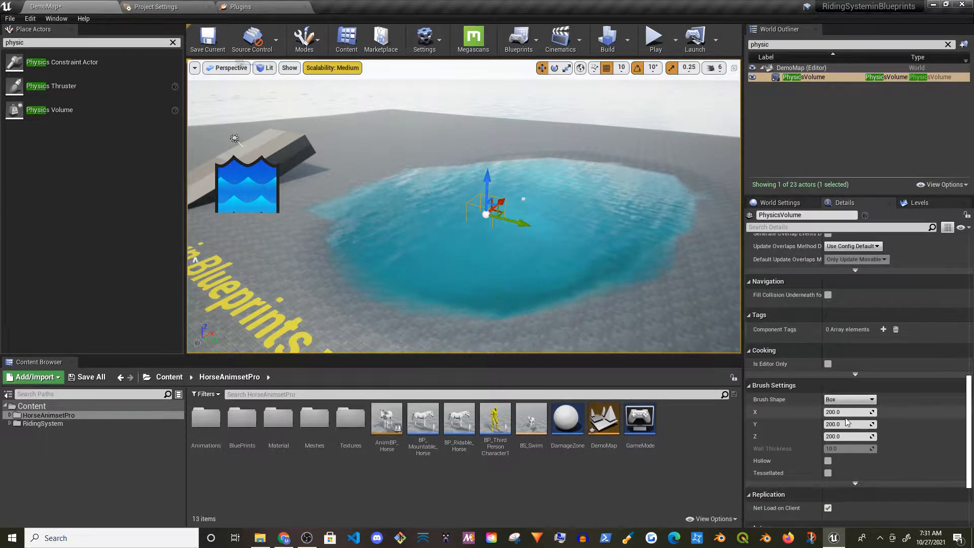
{"action": "left_click", "coordinate": [848, 412]}
{"action": "type", "text": "3500"}
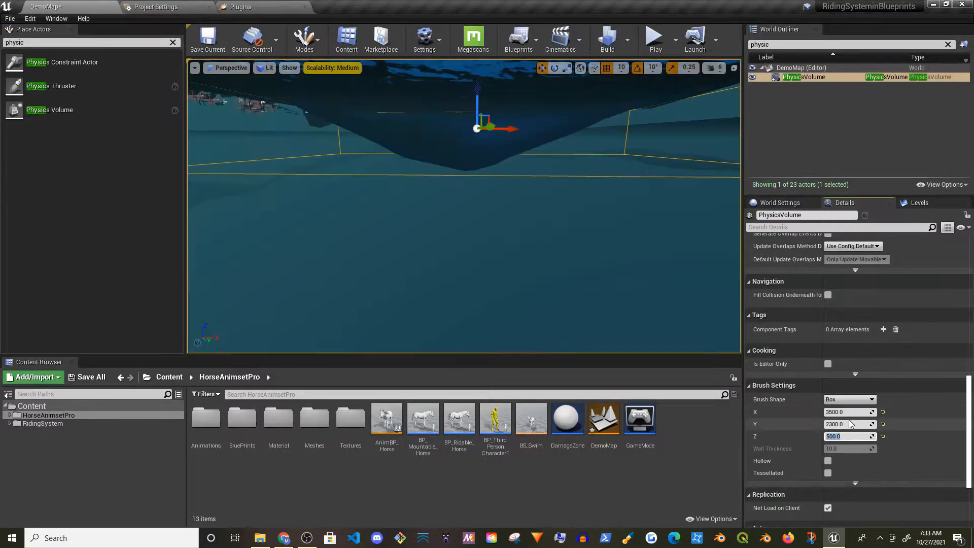
{"action": "type", "text": "800.0"}
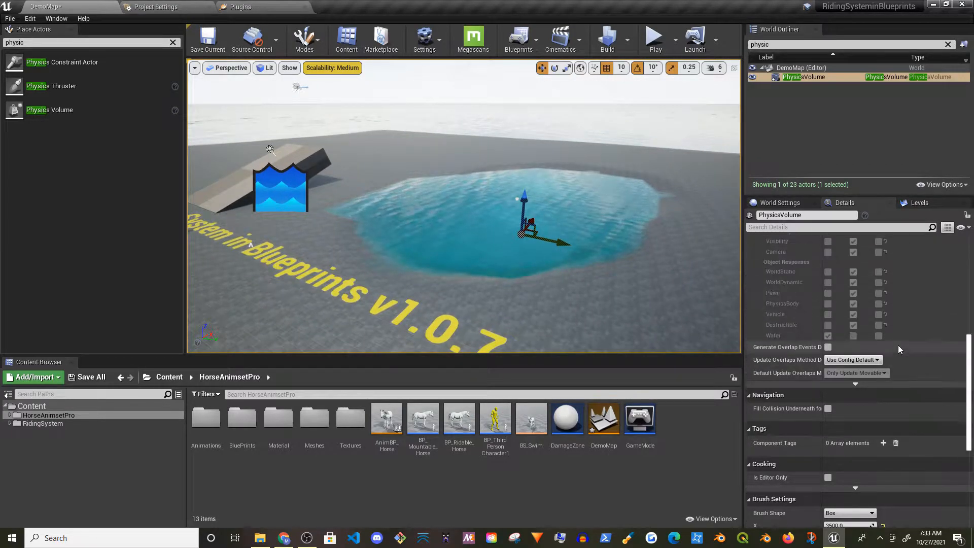
{"action": "left_click", "coordinate": [655, 39]}
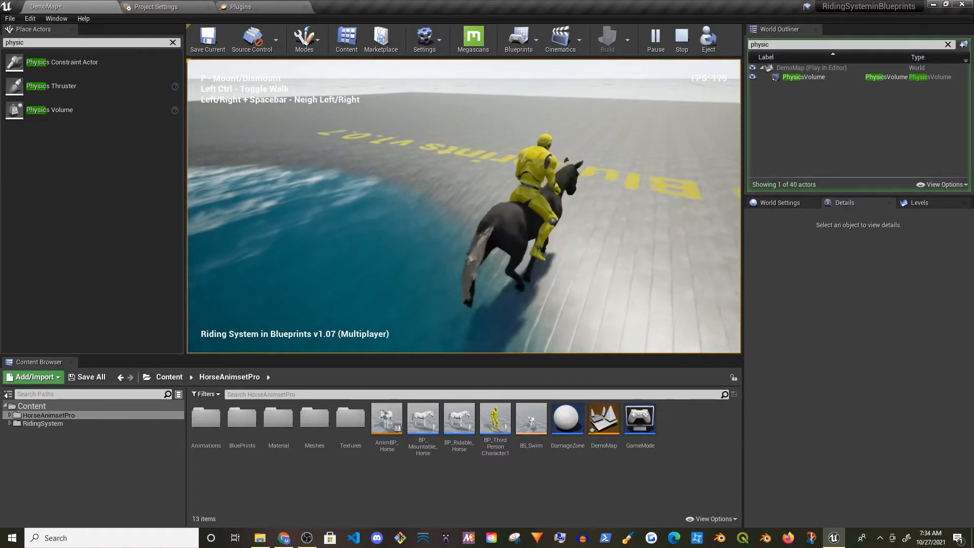
- Ride the horse to the pond in play mode, then stop the session
{"action": "left_click", "coordinate": [681, 39]}
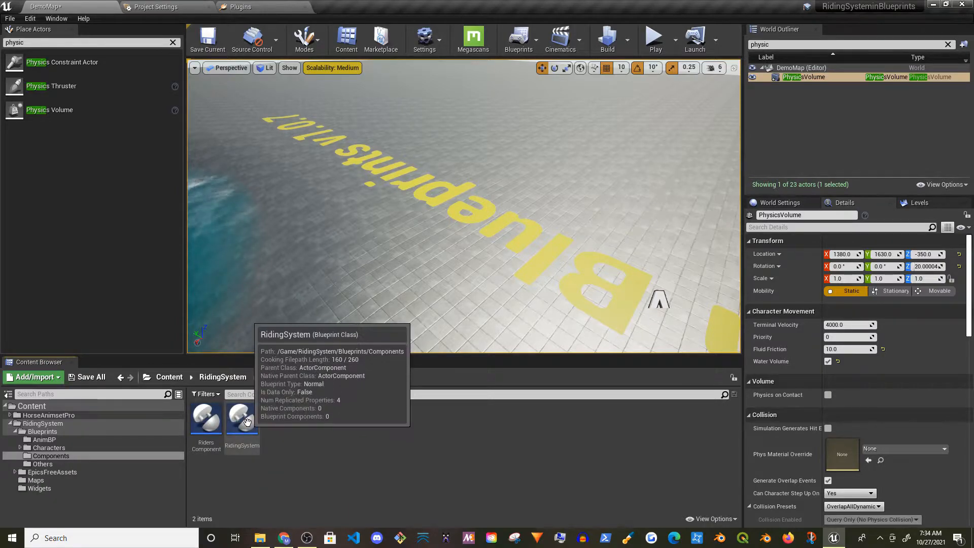
- Open RidingSystem, drill into RM Move Forward's Swim Forward graph, and select Server Set Riders Anim Type
{"action": "double_click", "coordinate": [242, 420]}
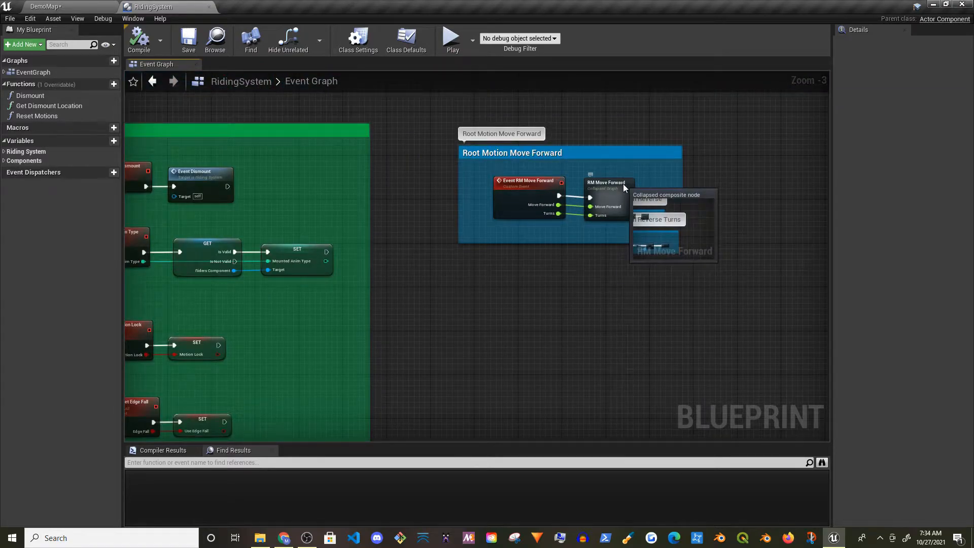
{"action": "double_click", "coordinate": [605, 185]}
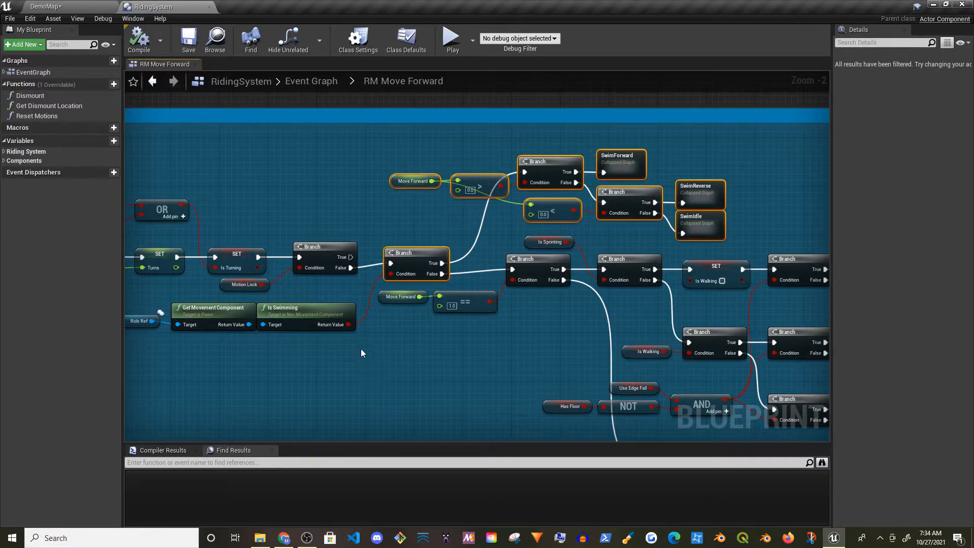
{"action": "double_click", "coordinate": [620, 164]}
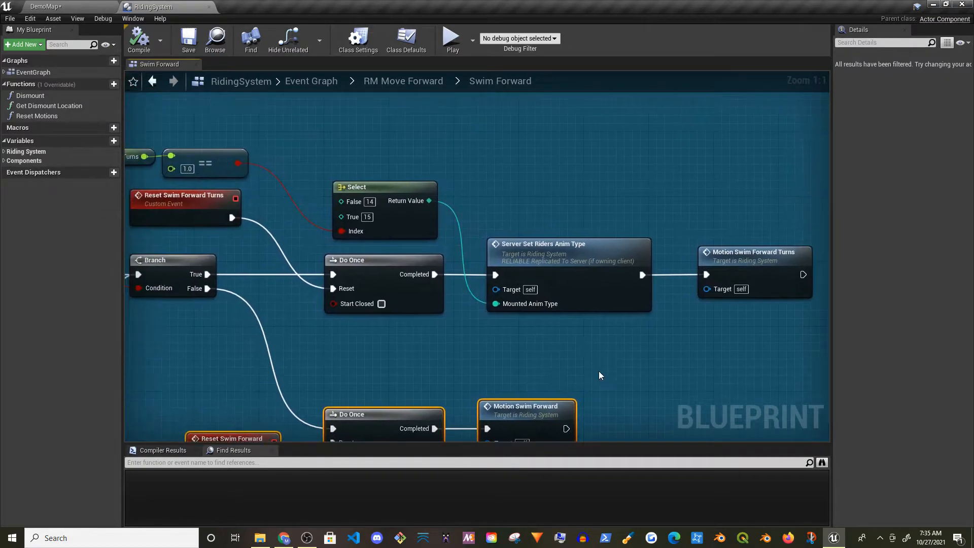
{"action": "scroll", "scroll_direction": "down", "scroll_amount": 3}
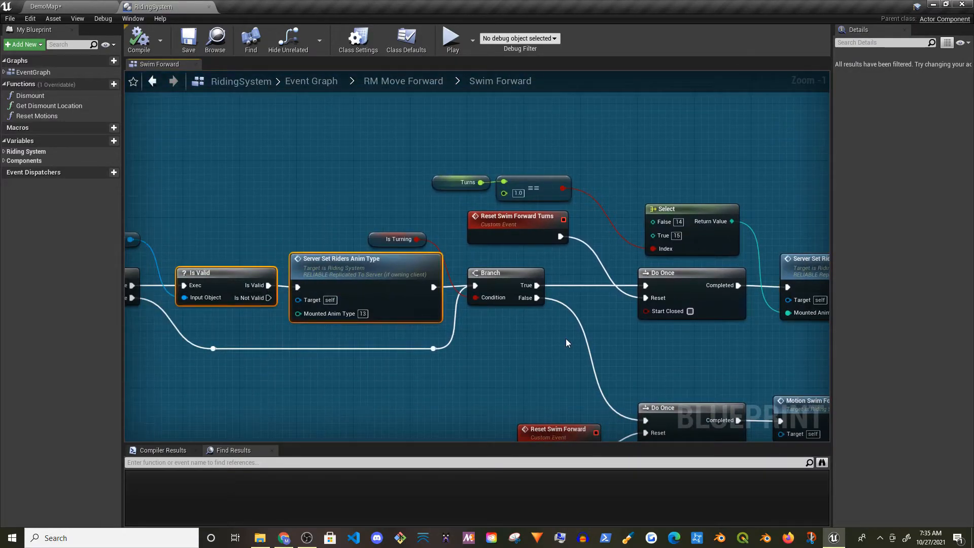
{"action": "left_click_drag", "start_coordinate": [565, 341], "coordinate": [444, 354]}
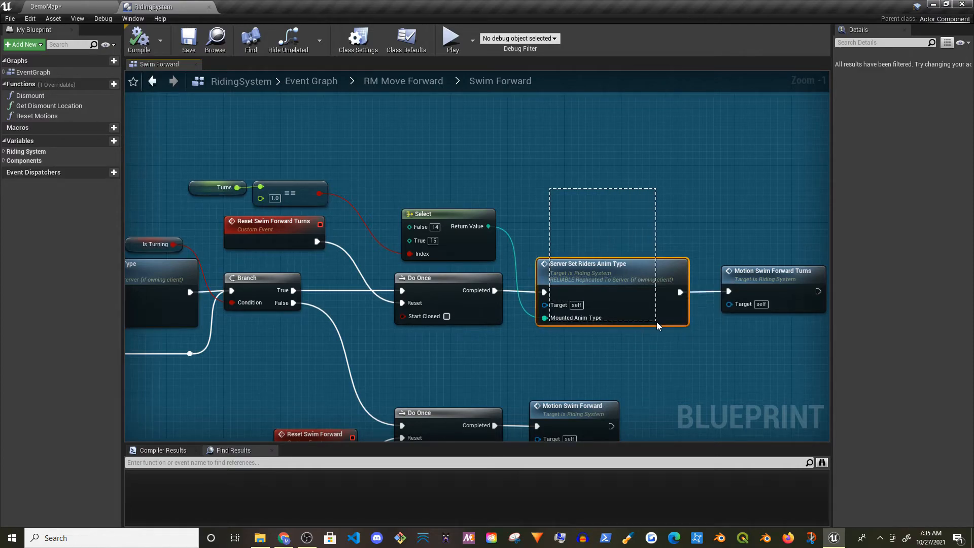
{"action": "left_click", "coordinate": [402, 81]}
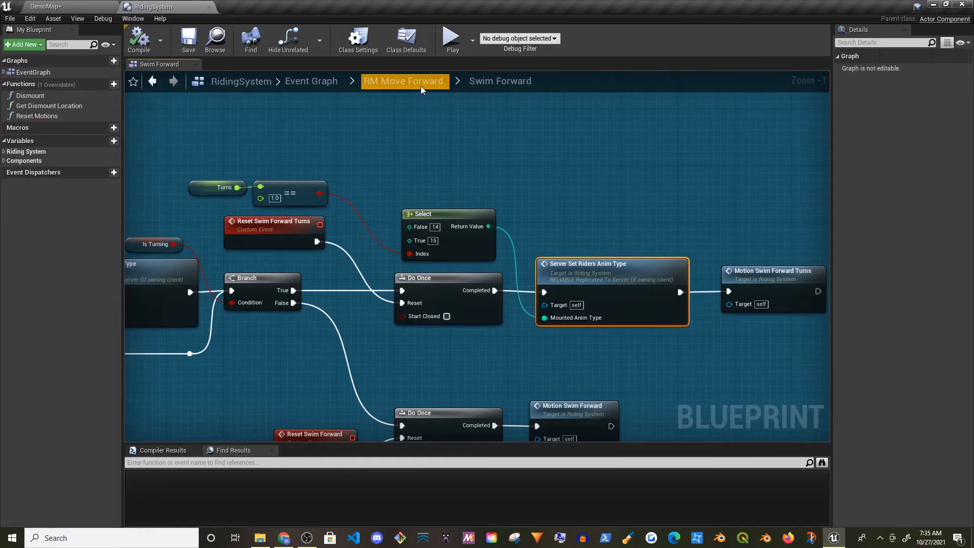
- Return to the RM Move Forward graph and scroll through it to review Reset Motions
{"action": "left_click", "coordinate": [402, 81]}
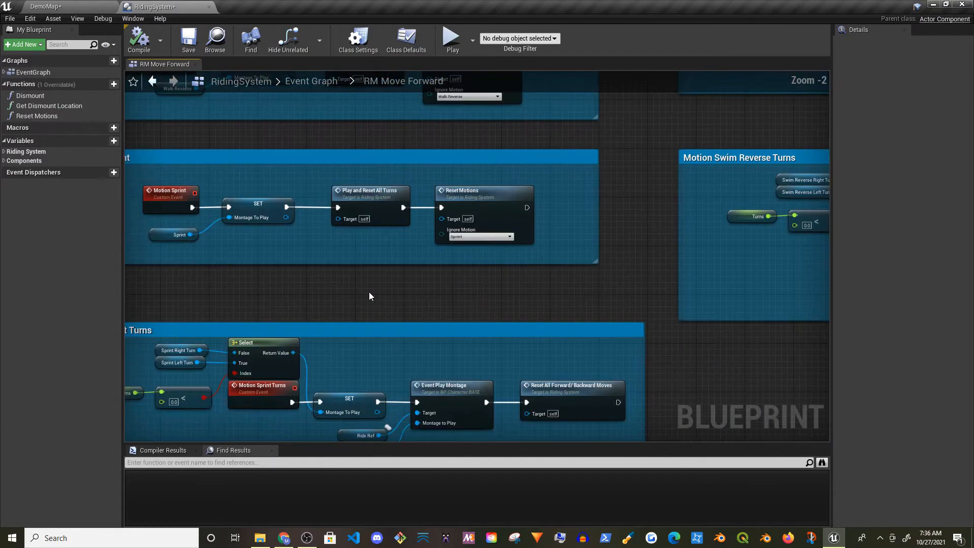
{"action": "scroll", "scroll_direction": "down", "scroll_amount": 3}
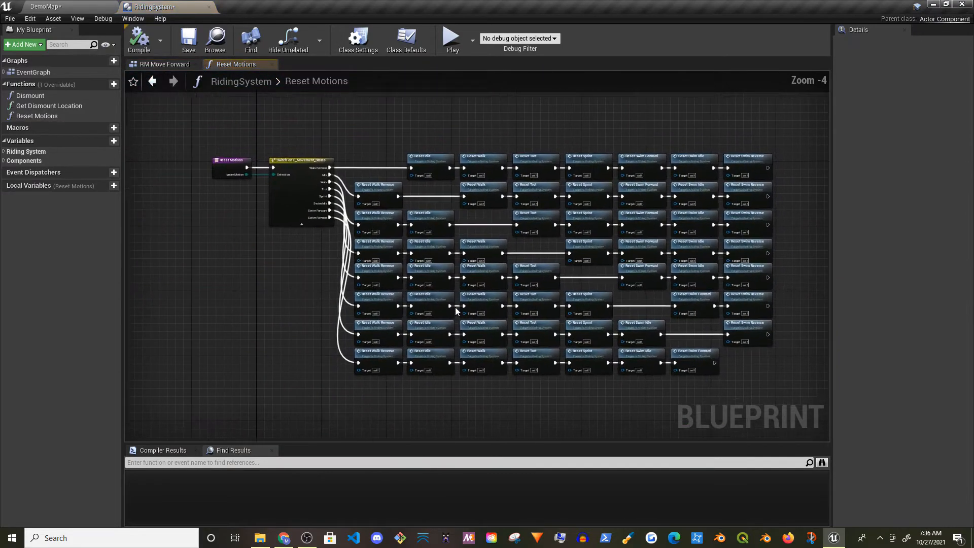
{"action": "scroll", "scroll_direction": "down", "scroll_amount": 3}
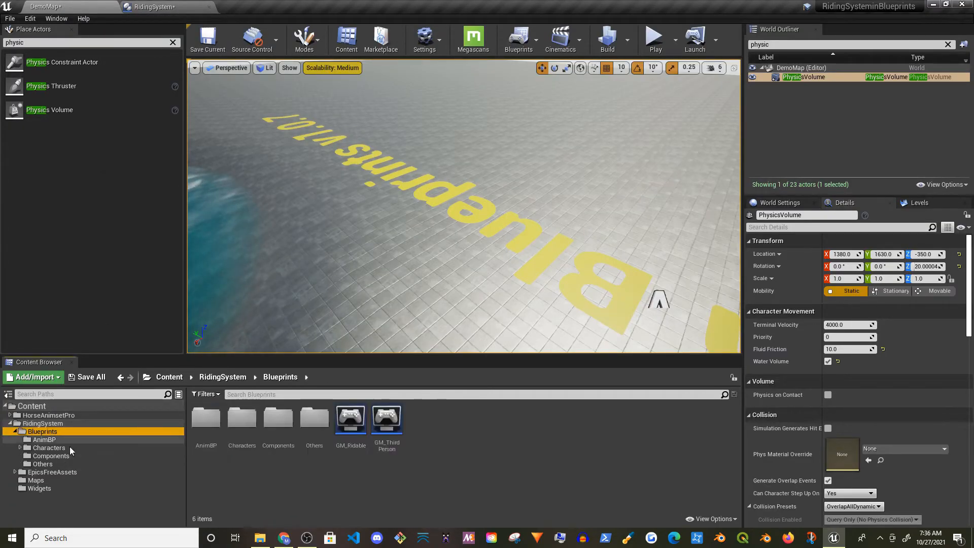
- Open E_Movement_States from the Others folder to review its eight movement states
{"action": "left_click", "coordinate": [43, 463]}
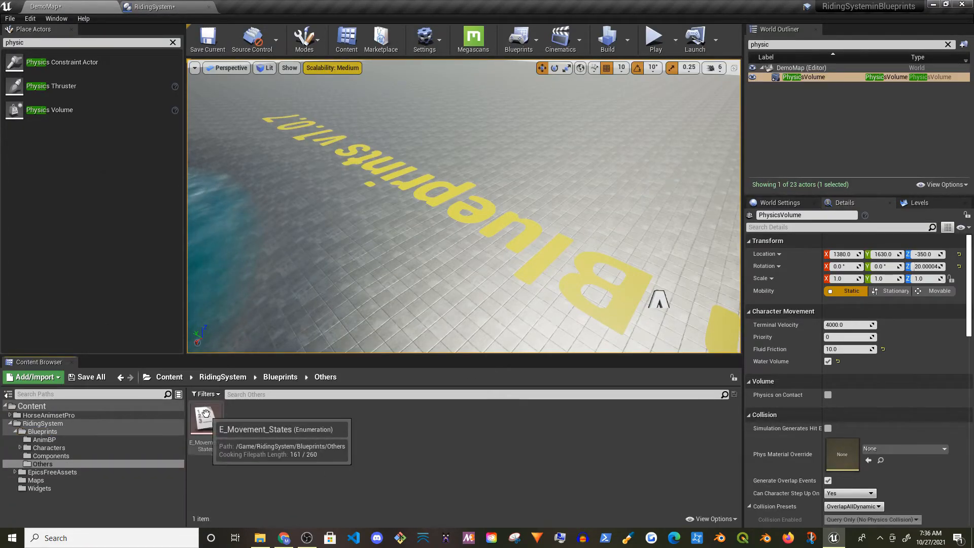
{"action": "double_click", "coordinate": [205, 416]}
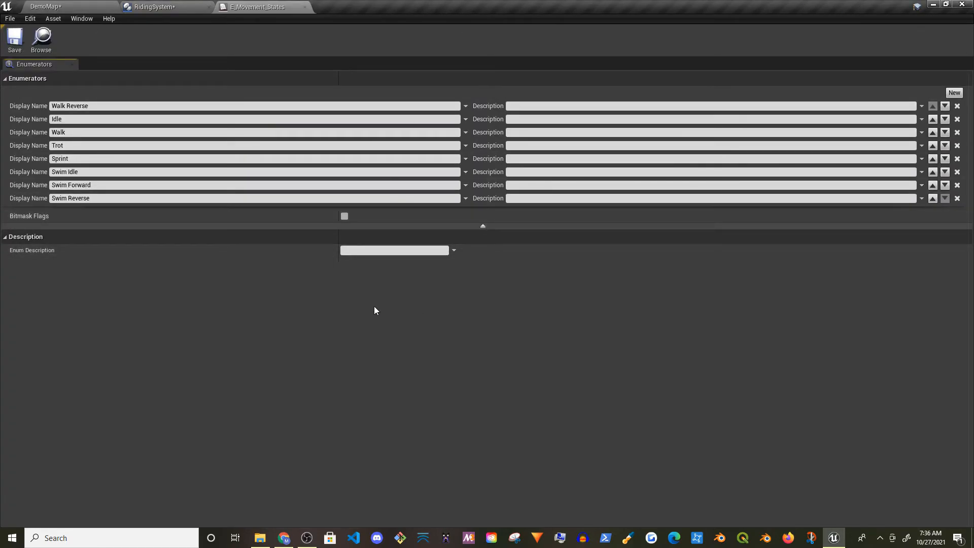
{"action": "mouse_move", "coordinate": [178, 285]}
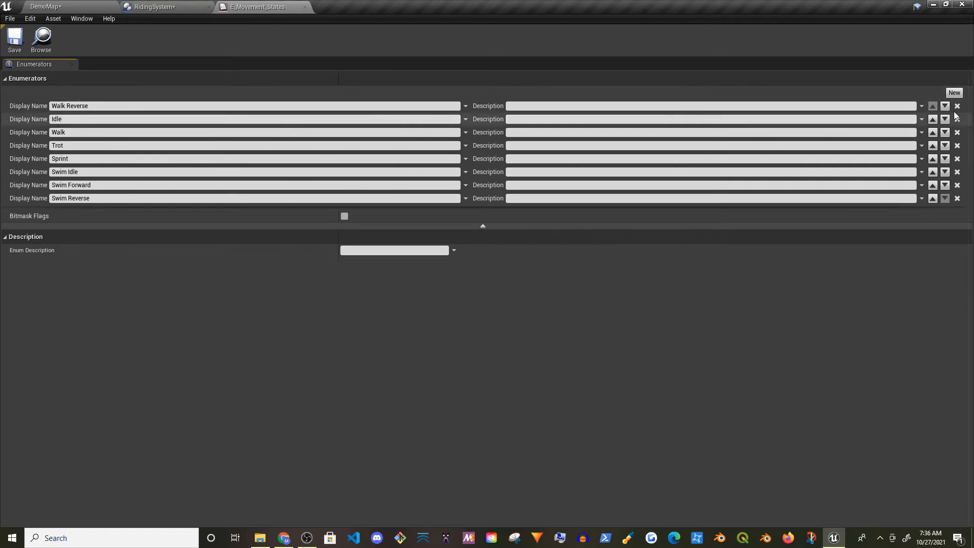
{"action": "mouse_move", "coordinate": [32, 210]}
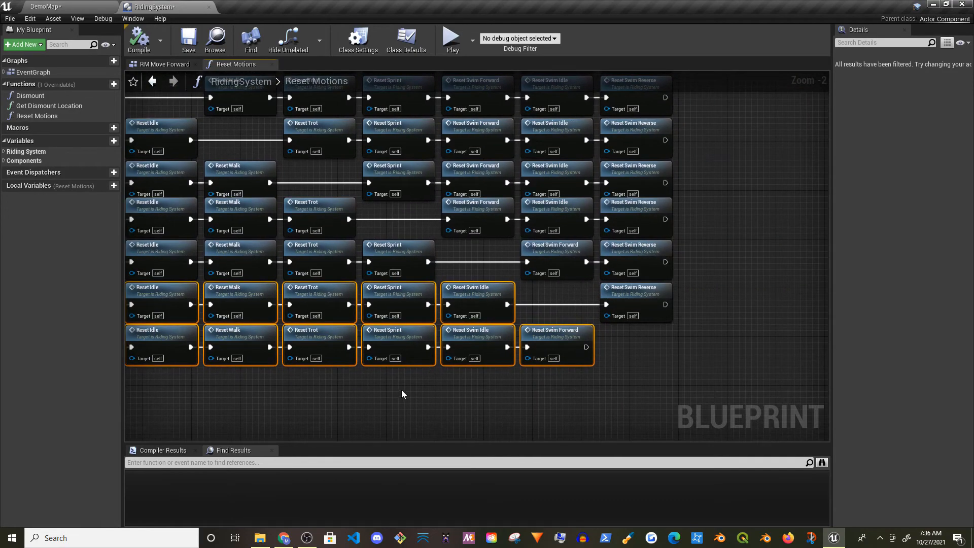
- Switch to the RM Move Forward graph and zoom out to view its comment boxes
{"action": "scroll", "scroll_direction": "down", "scroll_amount": 3}
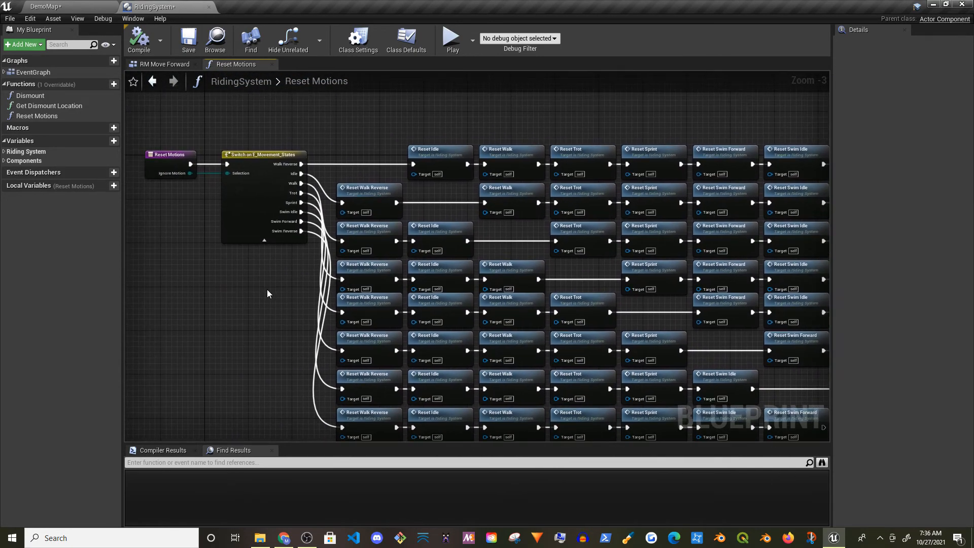
{"action": "left_click", "coordinate": [164, 64]}
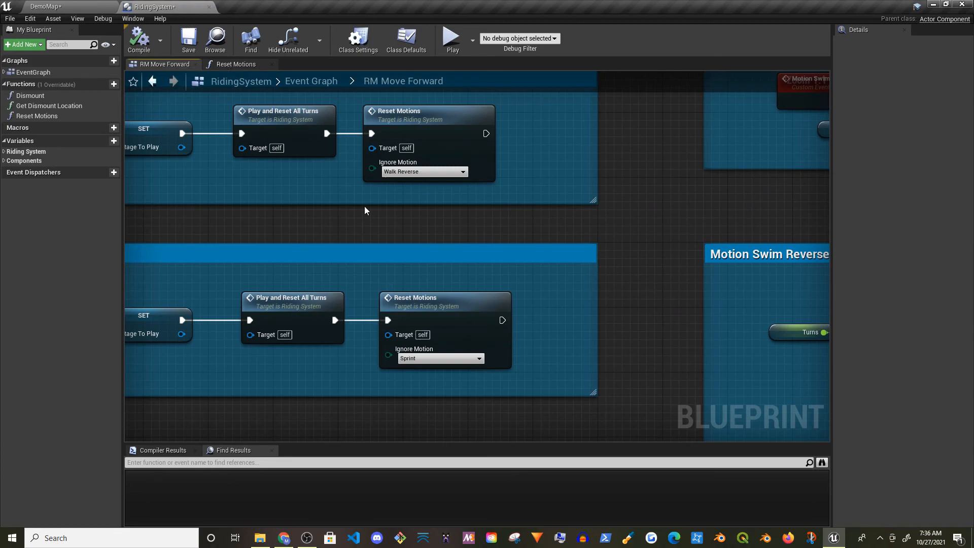
{"action": "scroll", "scroll_direction": "down", "scroll_amount": 3}
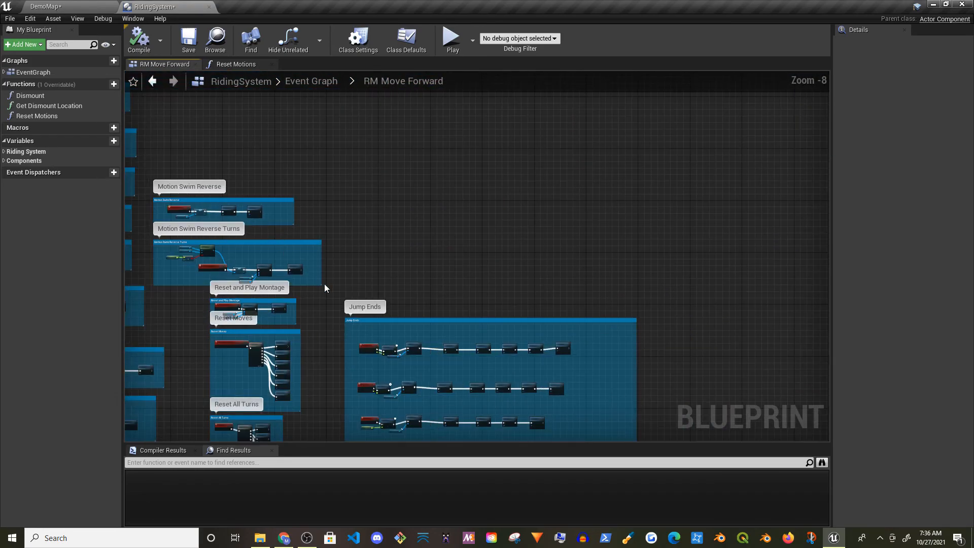